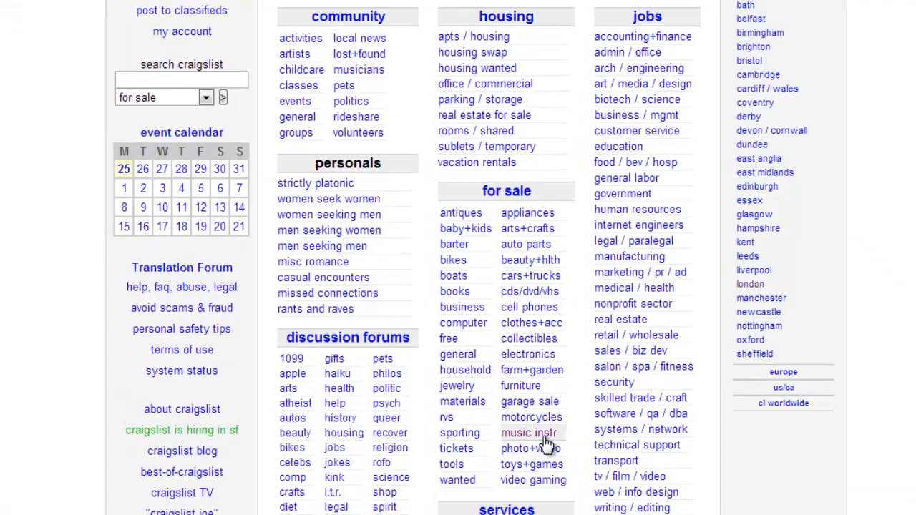
Go to musical instruments for sale and view the Yamaha PSR 260 touch-sensitive keyboard listing
{"action": "left_click", "coordinate": [528, 433]}
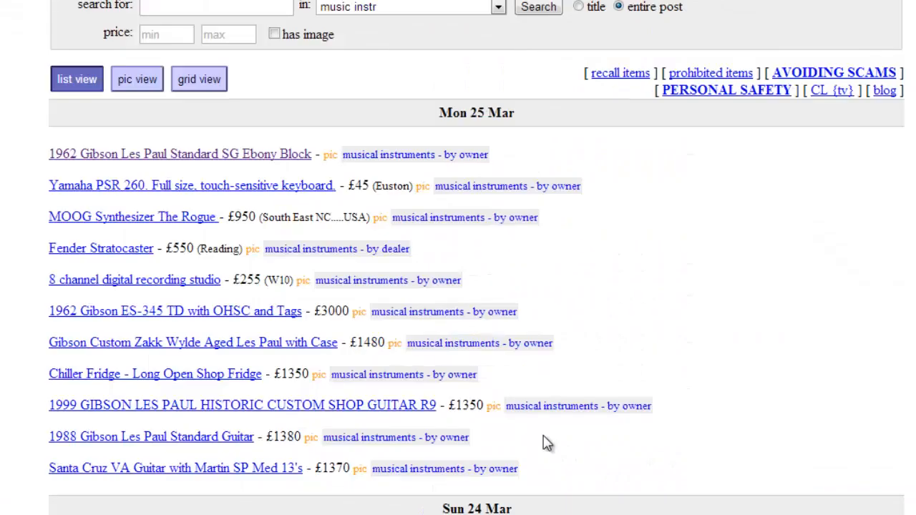
{"action": "left_click", "coordinate": [192, 186]}
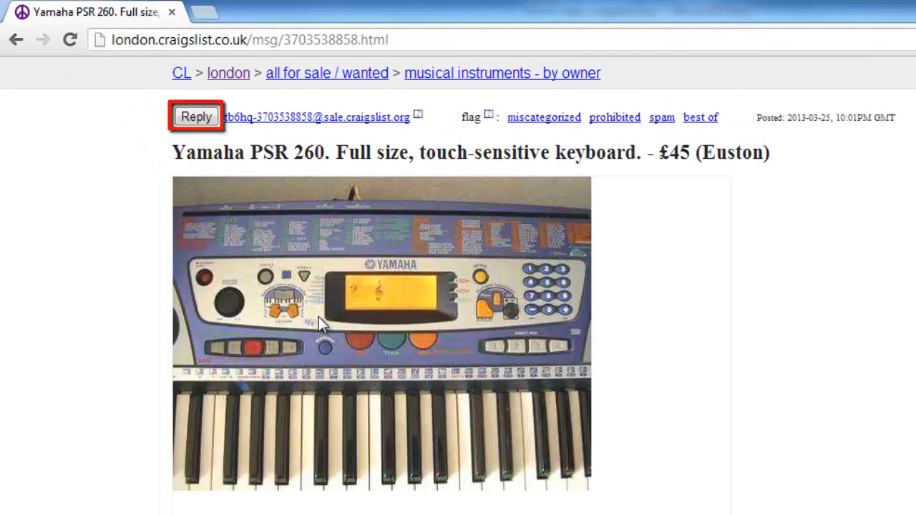
Reply to the listing via Gmail, getting a compose window pre-filled with the seller's relay address
{"action": "left_click", "coordinate": [197, 117]}
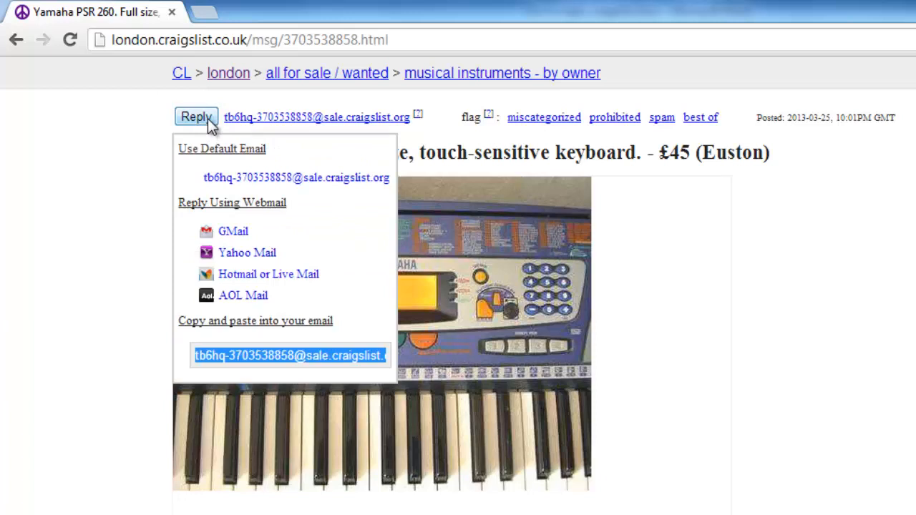
{"action": "mouse_move", "coordinate": [234, 230]}
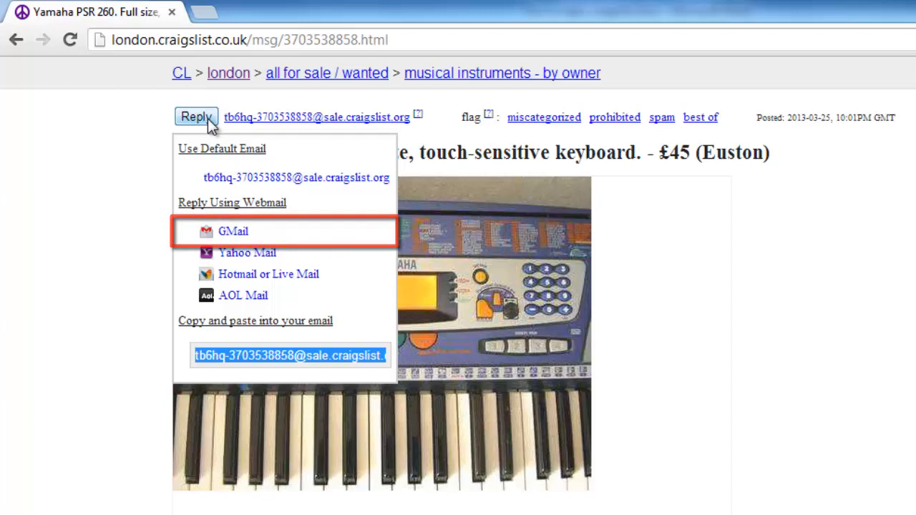
{"action": "left_click", "coordinate": [232, 232]}
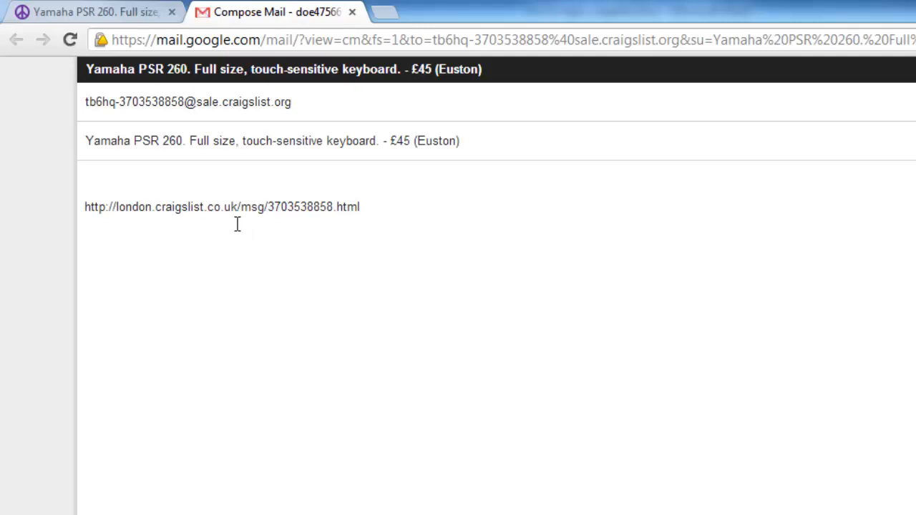
{"action": "mouse_move", "coordinate": [259, 270]}
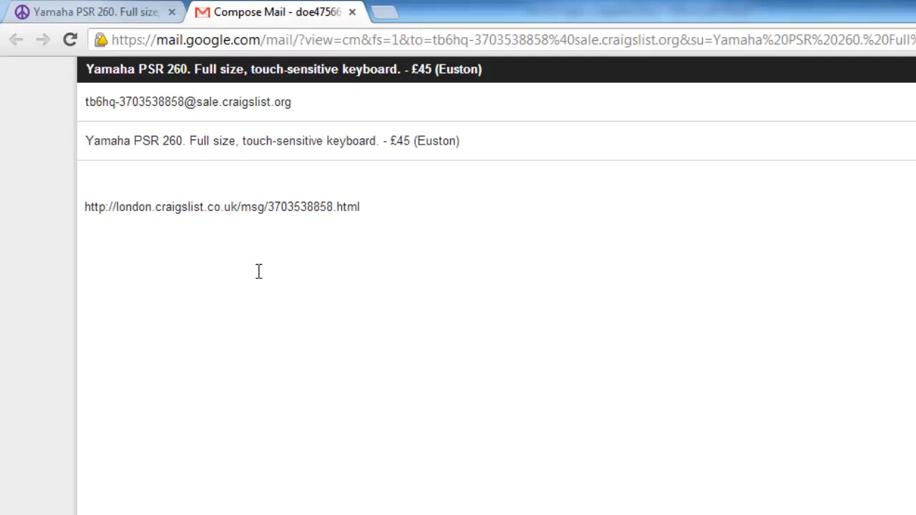
Write a message body saying you're interested in buying the item, signed 'Thanks! John'
{"action": "left_click", "coordinate": [117, 175]}
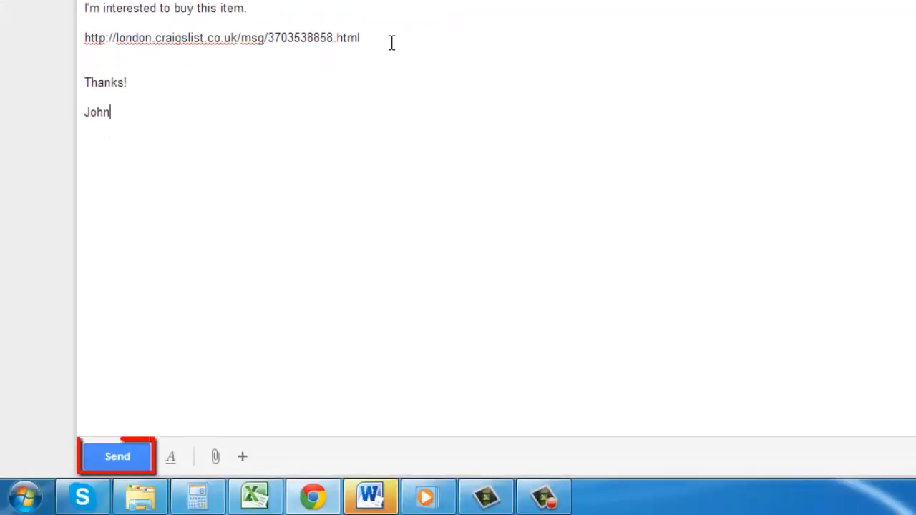
Send the reply expressing interest in the keyboard to the seller
{"action": "left_click", "coordinate": [118, 457]}
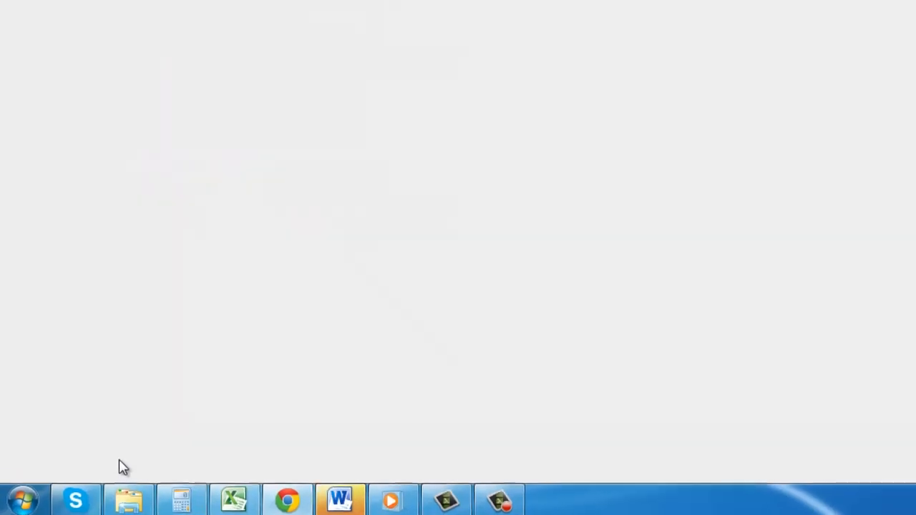